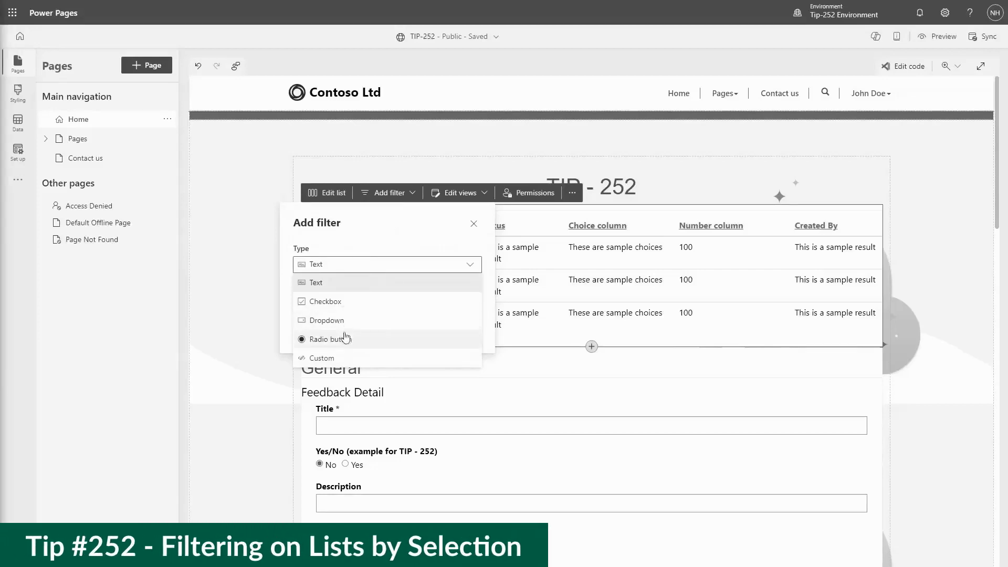
pyautogui.moveTo(357, 324)
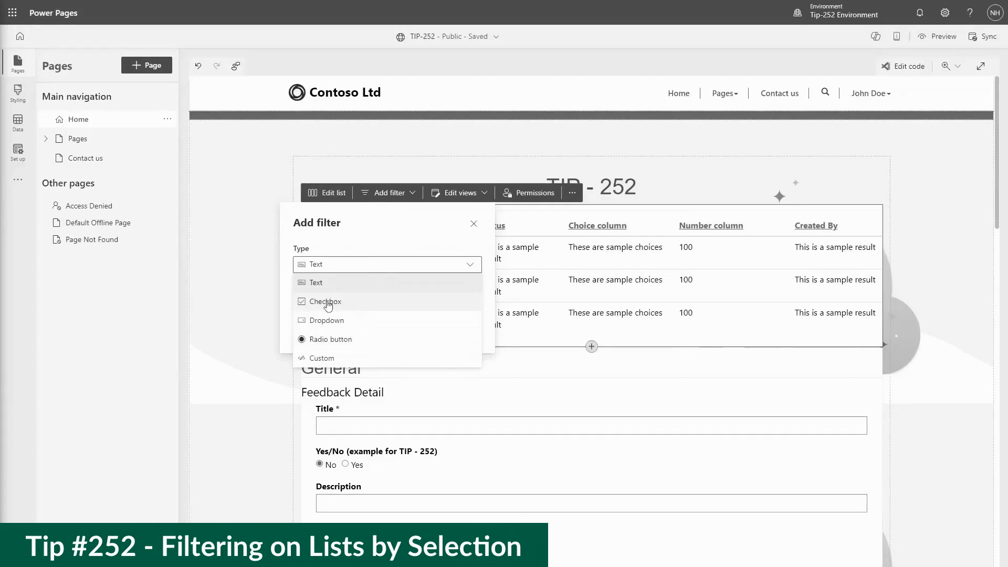
# Set the new filter's type to Checkbox, reviewing the type list once more.
pyautogui.click(327, 301)
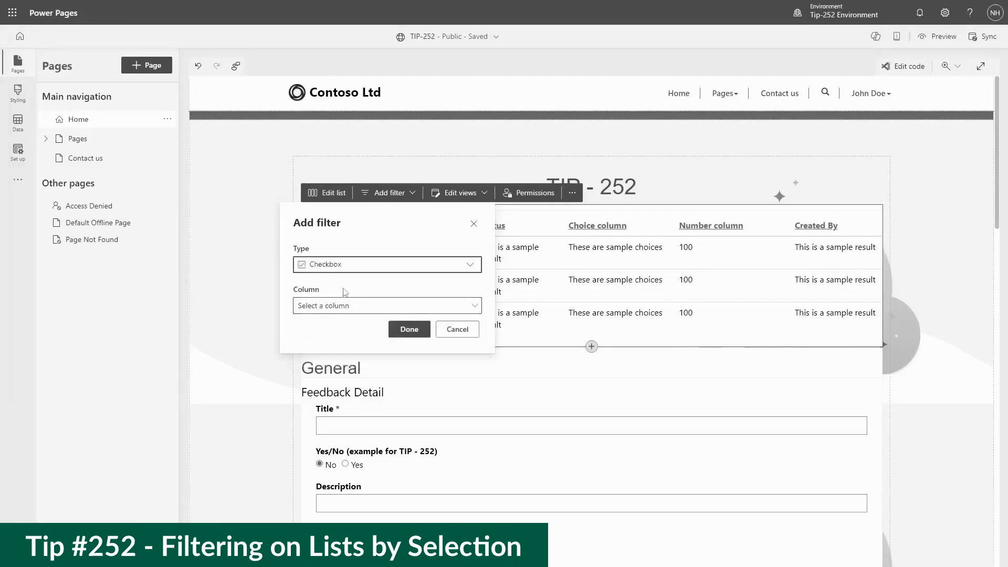
pyautogui.click(386, 264)
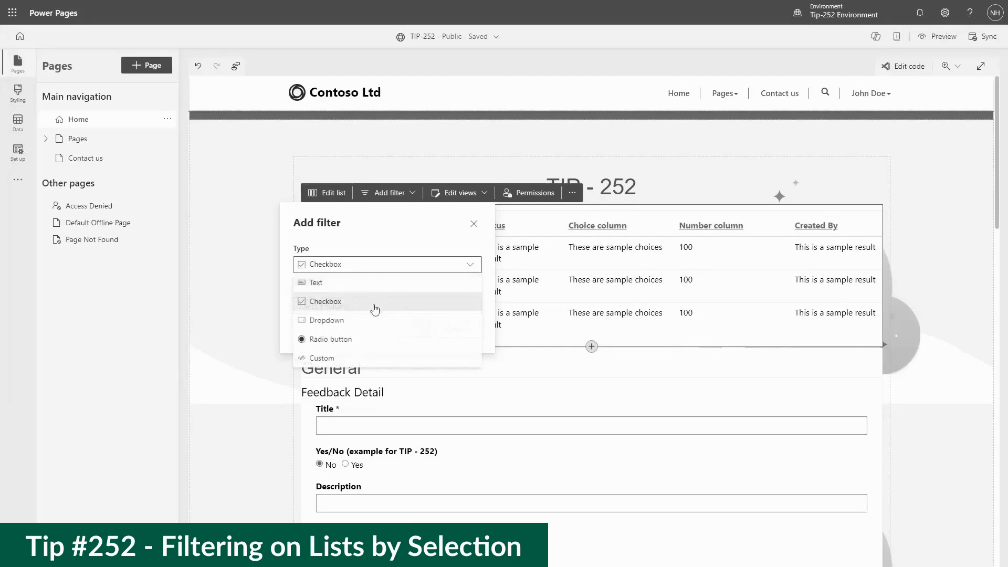
pyautogui.click(327, 320)
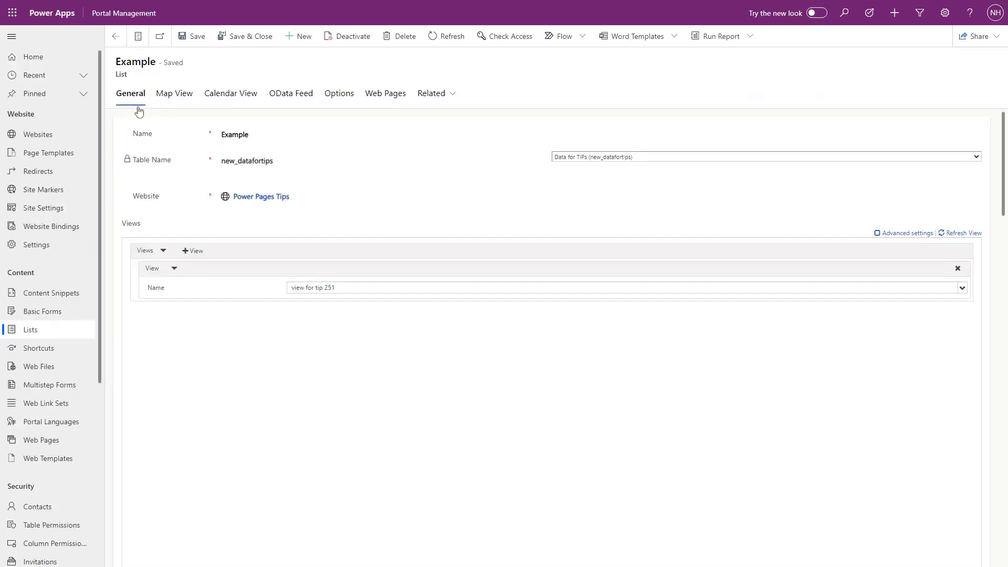
# Scroll the Example list's General tab down to its Metadata Filter section.
pyautogui.scroll(-3)
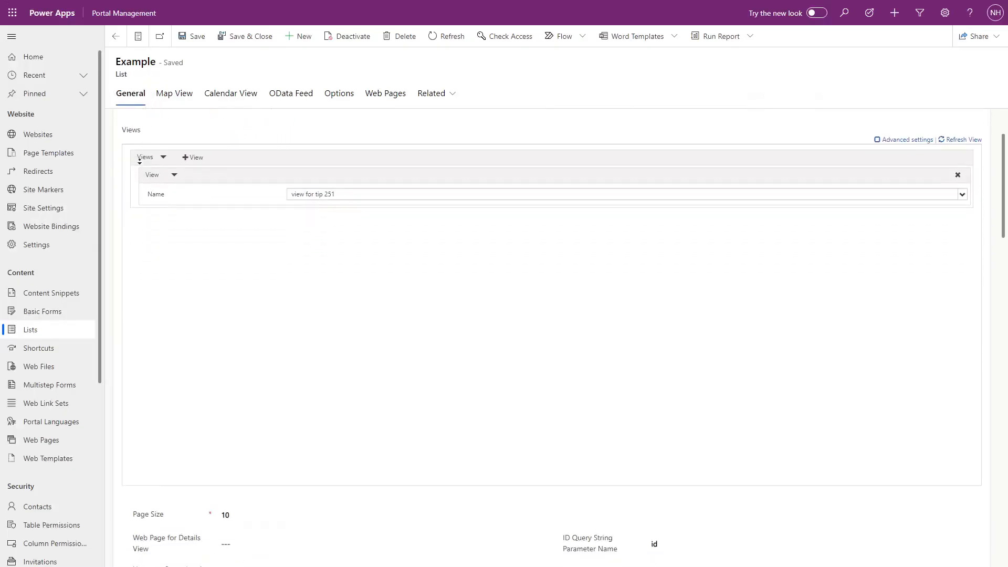
pyautogui.scroll(-3)
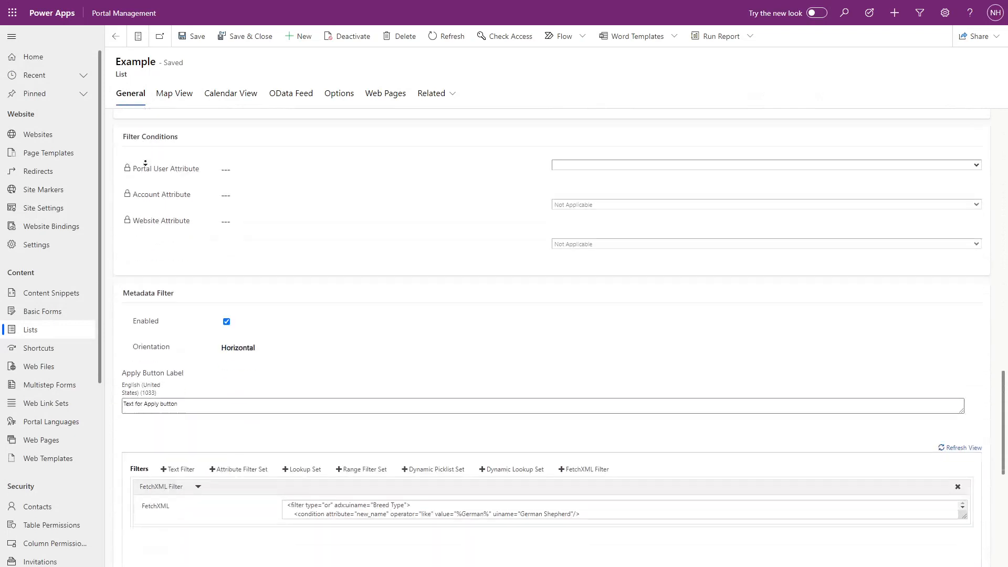
pyautogui.scroll(-3)
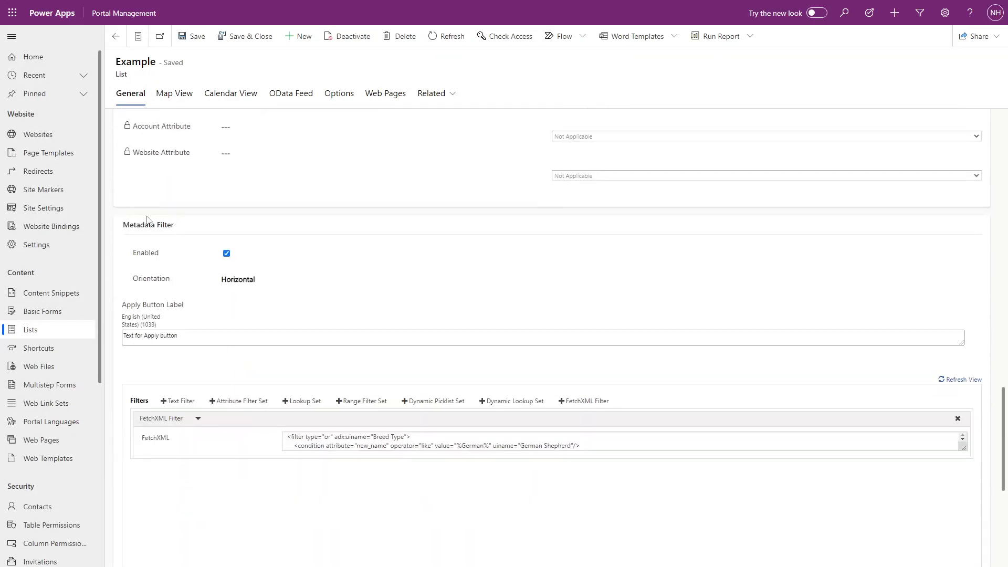
pyautogui.moveTo(270, 410)
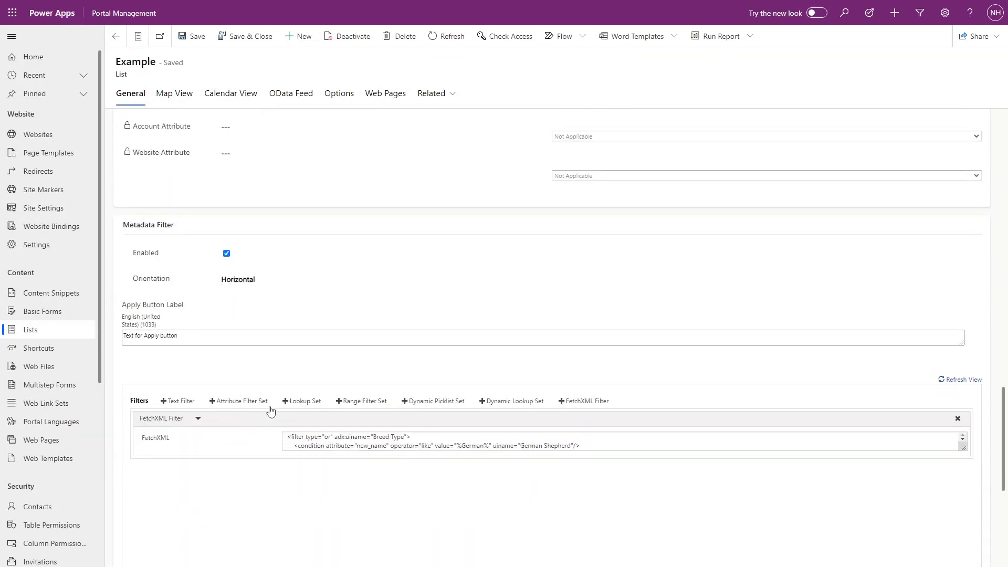
pyautogui.moveTo(510, 413)
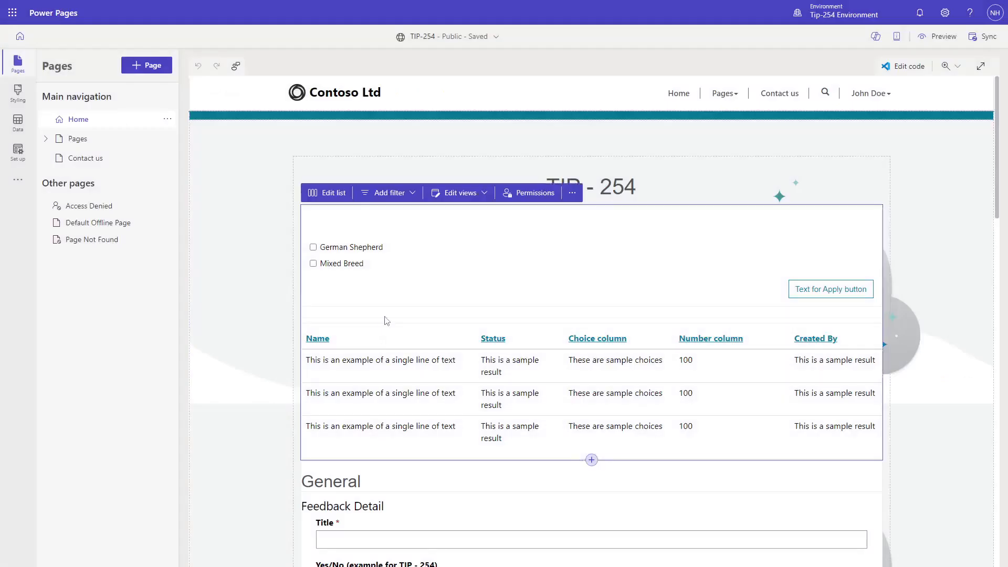
# Add a new filter to the TIP-254 list, browse filter types, and keep Text.
pyautogui.click(387, 193)
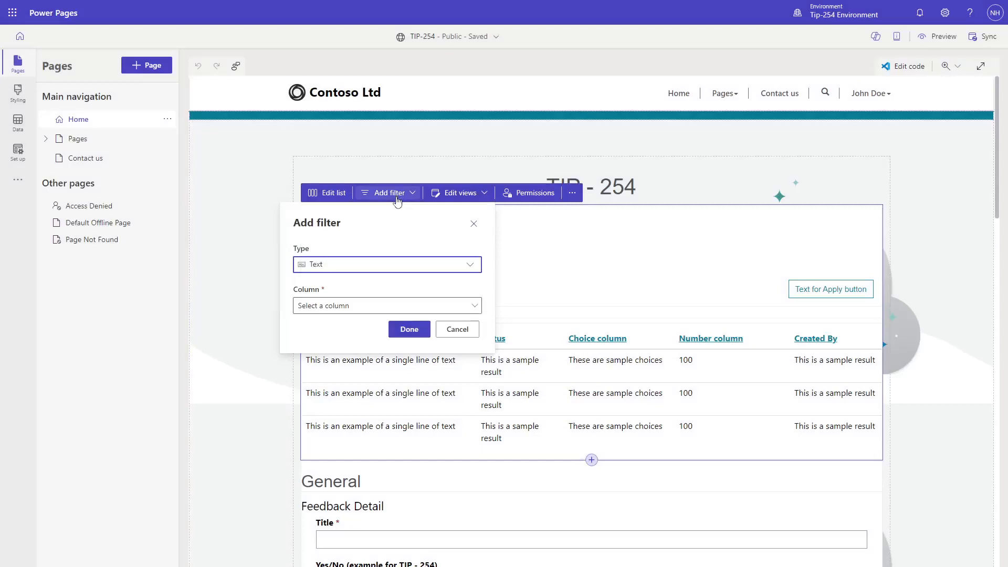
pyautogui.click(385, 264)
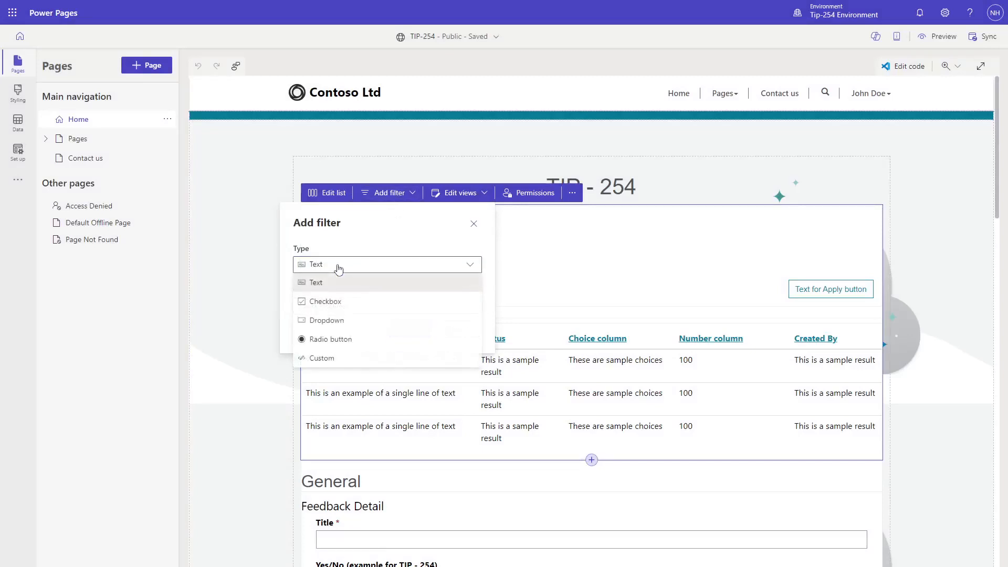
pyautogui.moveTo(379, 284)
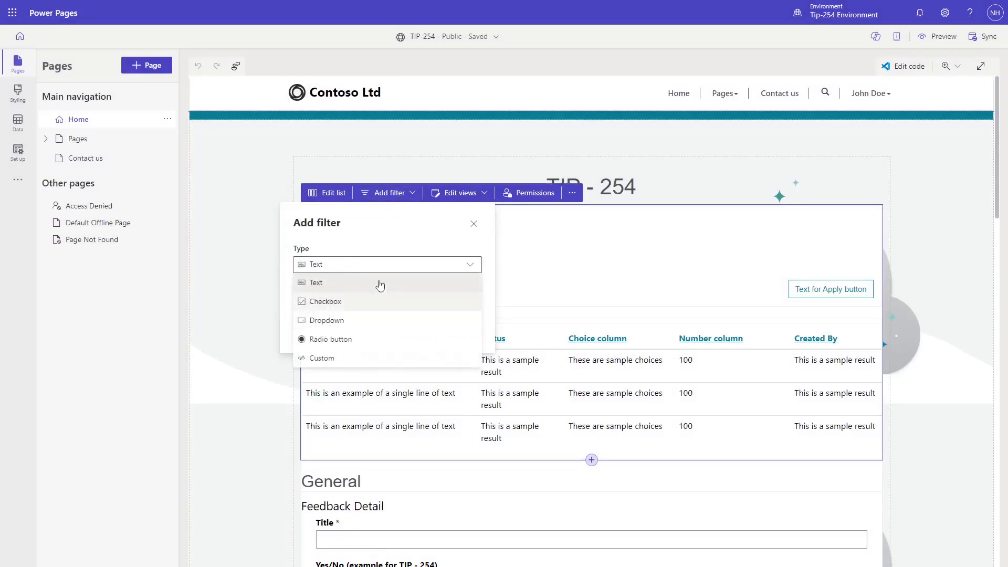
pyautogui.click(315, 282)
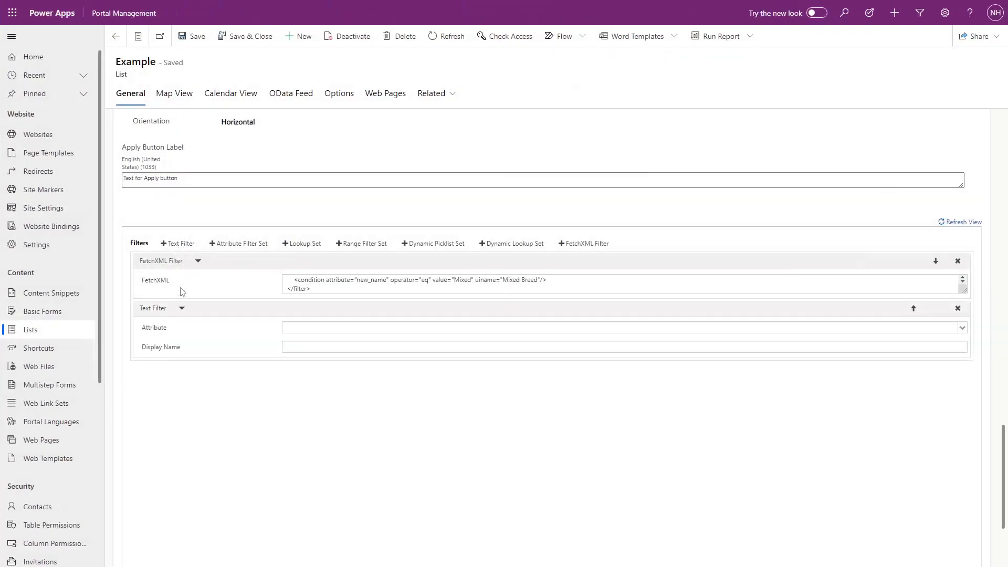
pyautogui.click(620, 327)
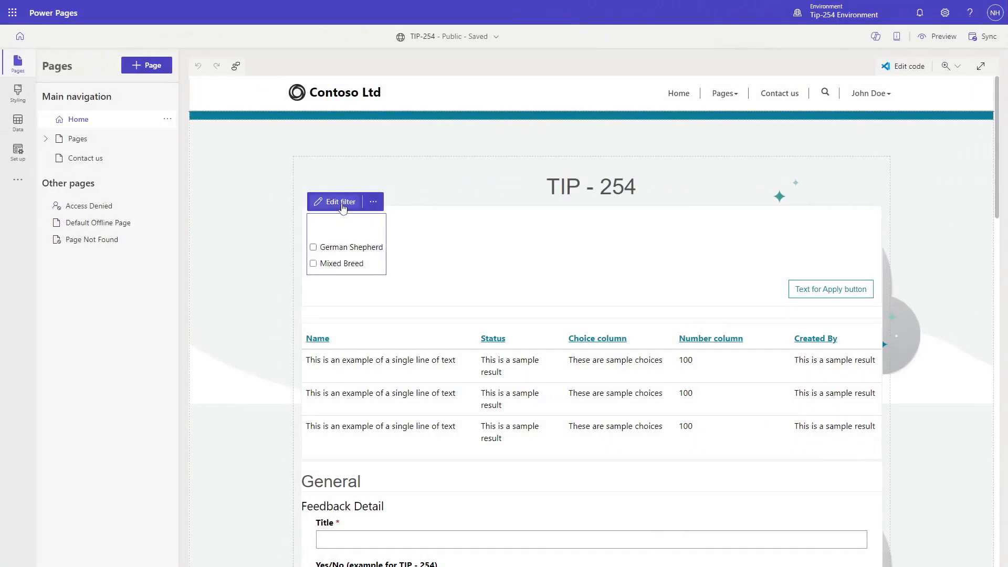
# Inspect the breed checkbox filter's custom FetchXML, then close without changes.
pyautogui.click(338, 201)
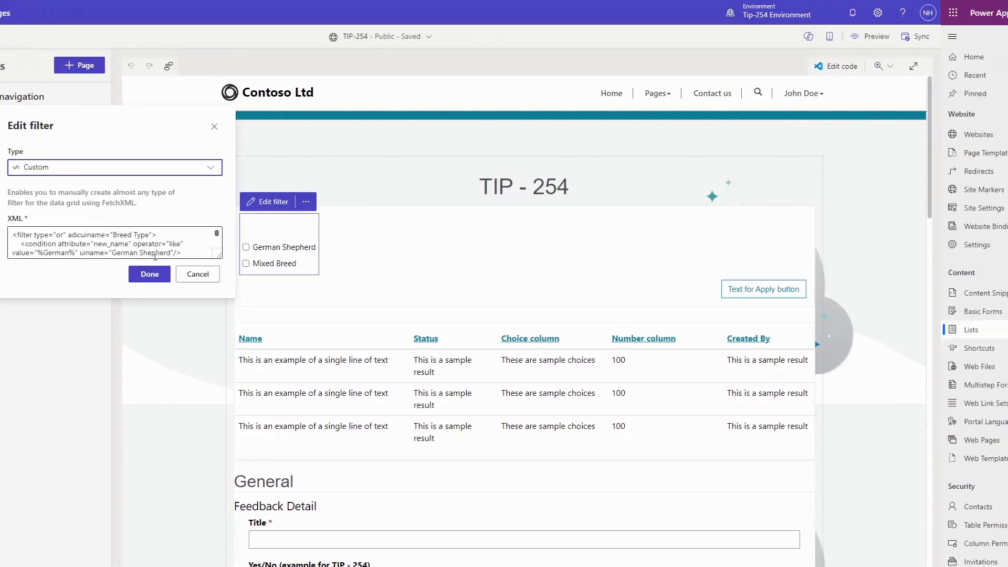
pyautogui.click(149, 273)
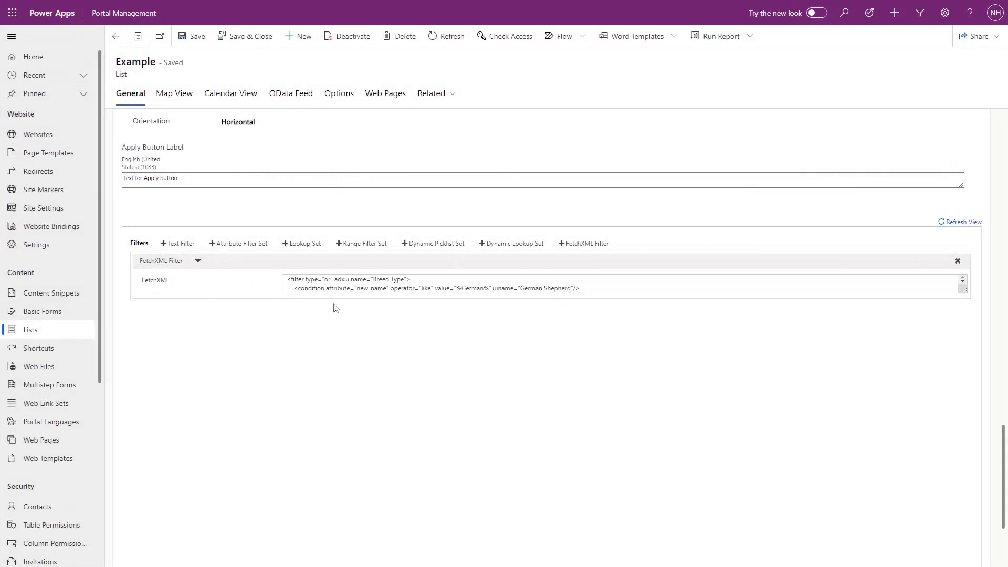
pyautogui.moveTo(288, 300)
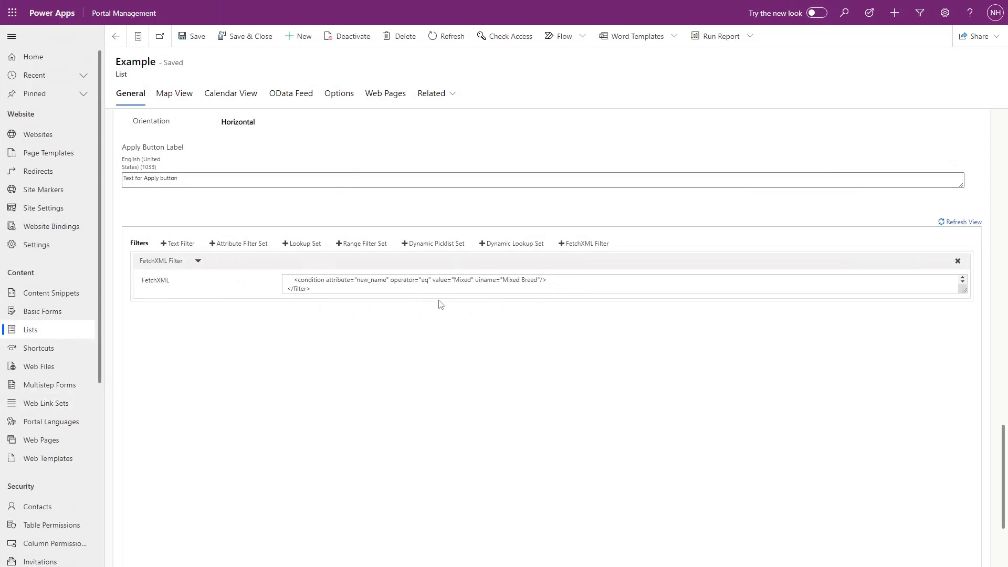
pyautogui.moveTo(439, 249)
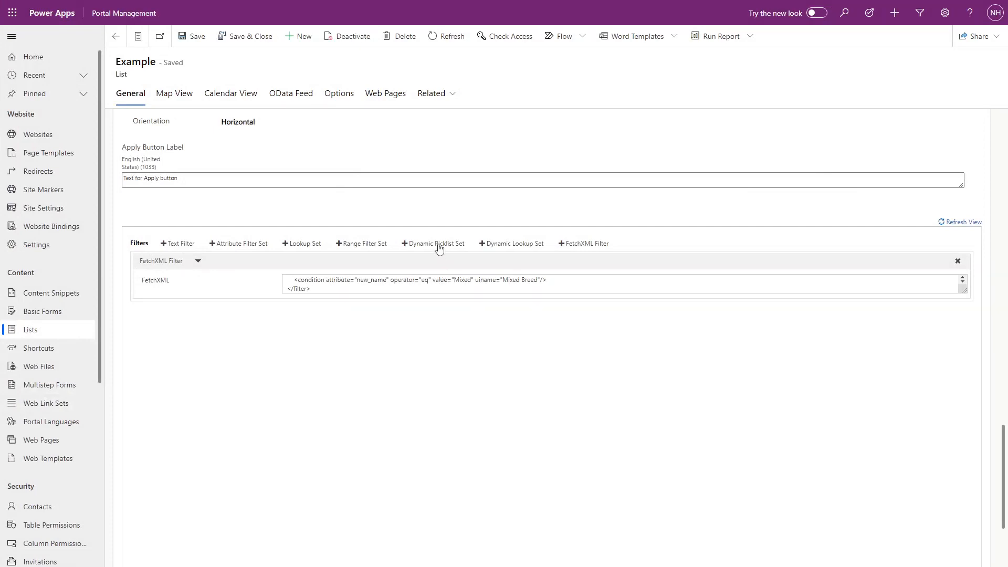
# Add a Dynamic Picklist Set on Choice column shown as a drop-down list.
pyautogui.click(435, 243)
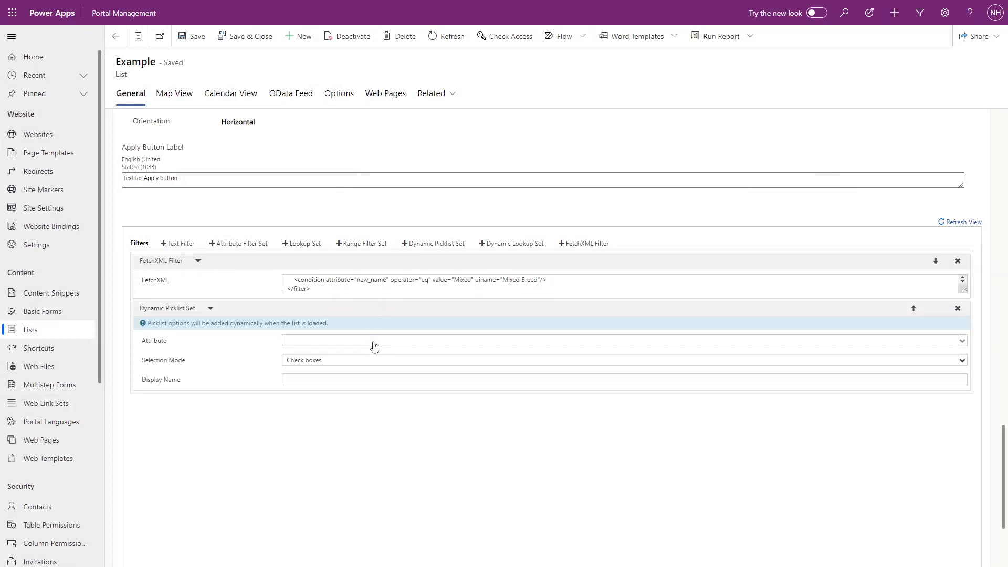
pyautogui.click(622, 340)
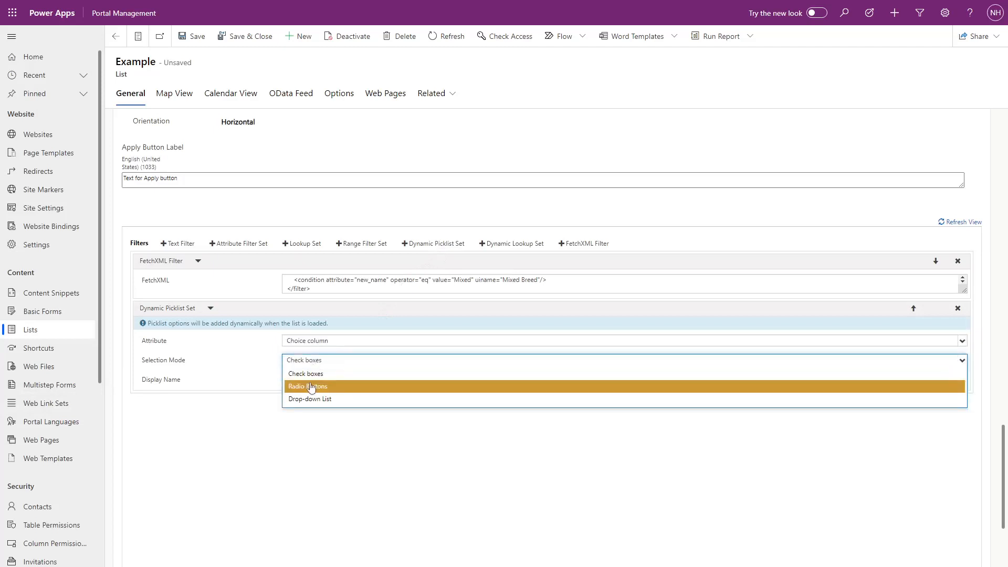
pyautogui.click(309, 398)
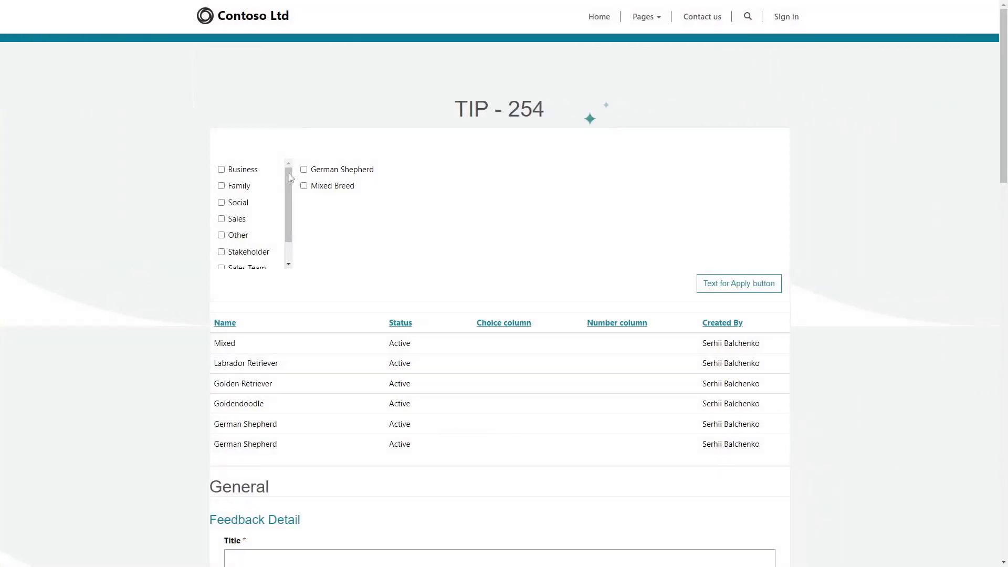
pyautogui.scroll(-3)
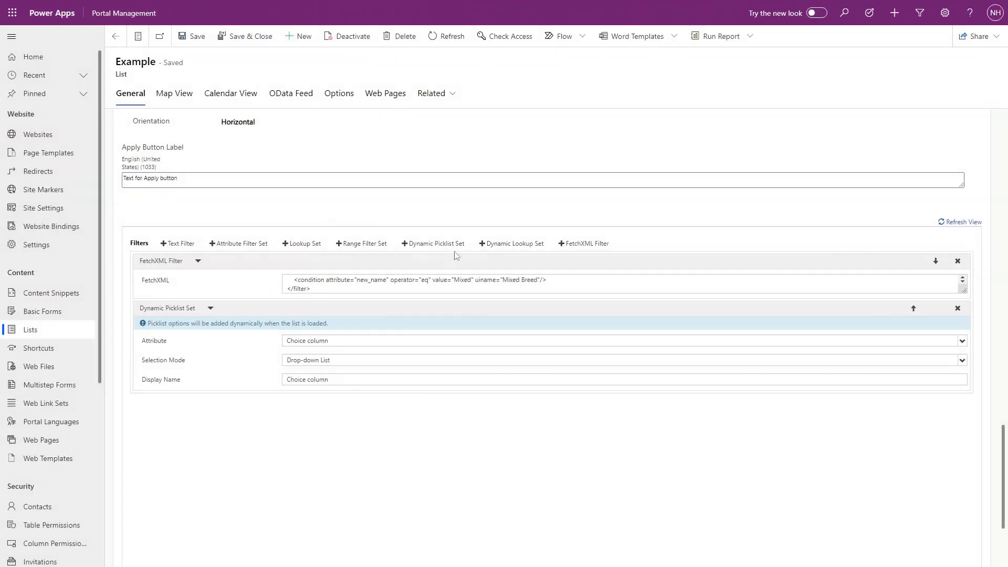
pyautogui.moveTo(398, 246)
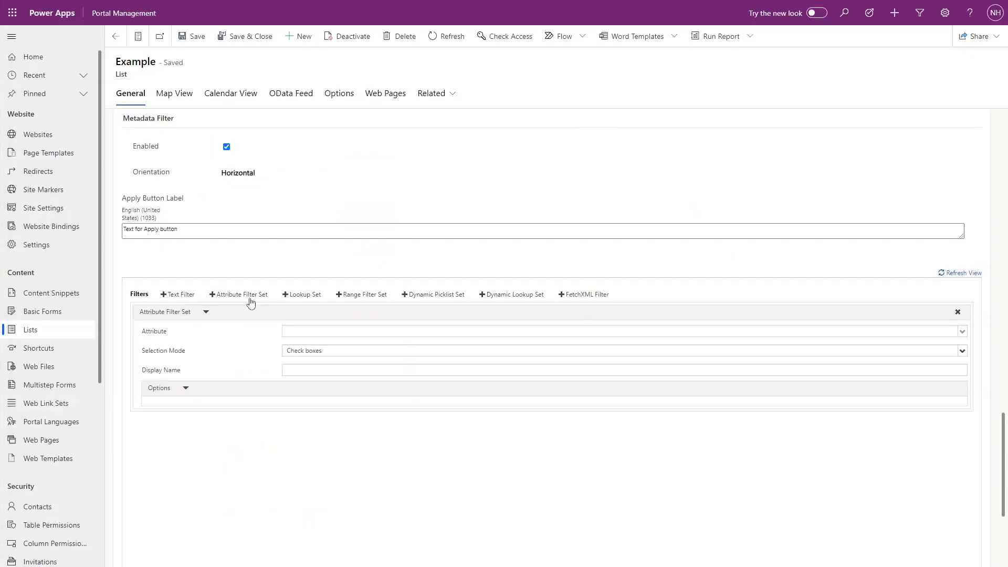
# Add a blank Attribute Filter Set under Metadata Filter's Filters.
pyautogui.click(621, 330)
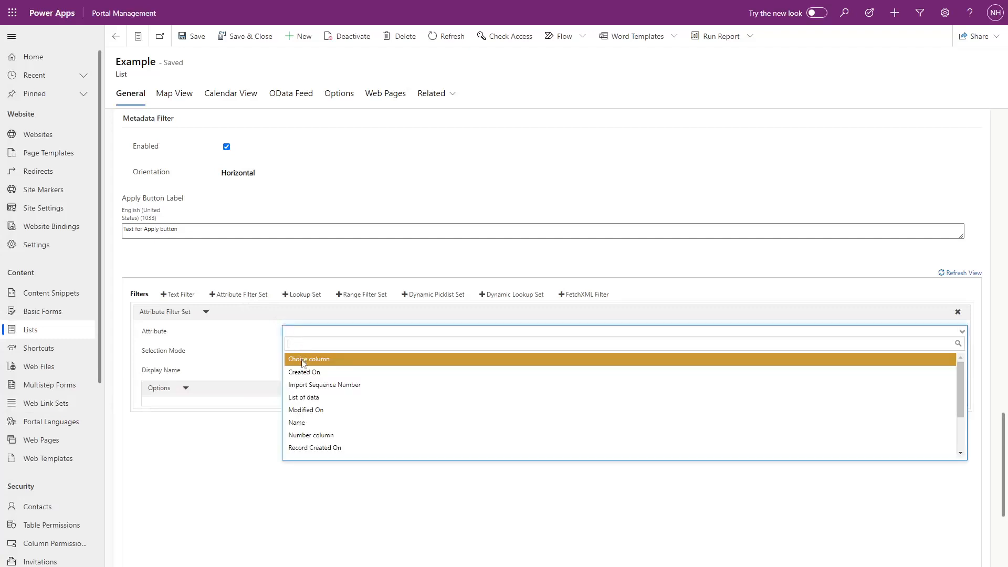
# Set the attribute filter set to Choice column and move Social above Family.
pyautogui.click(309, 358)
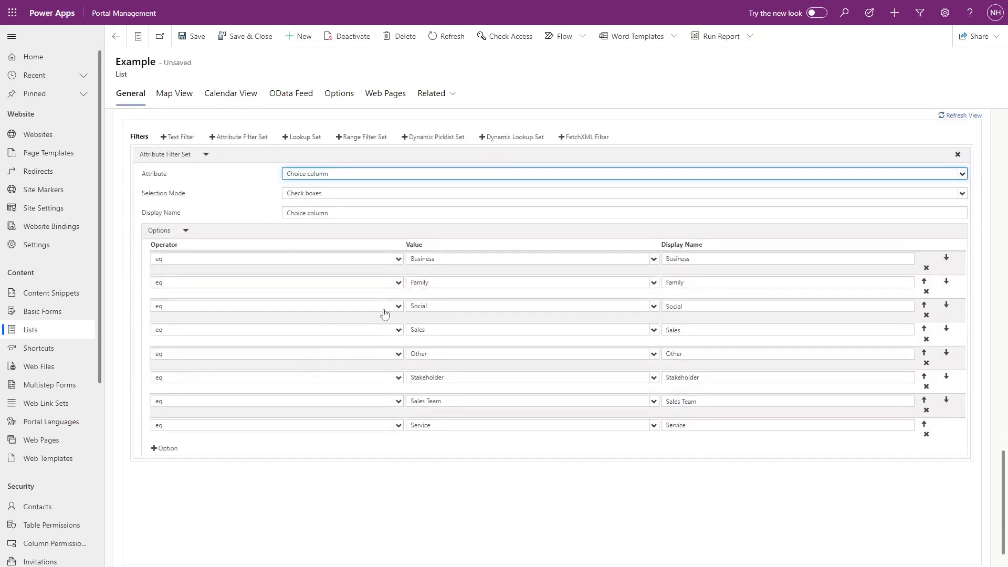
pyautogui.moveTo(712, 253)
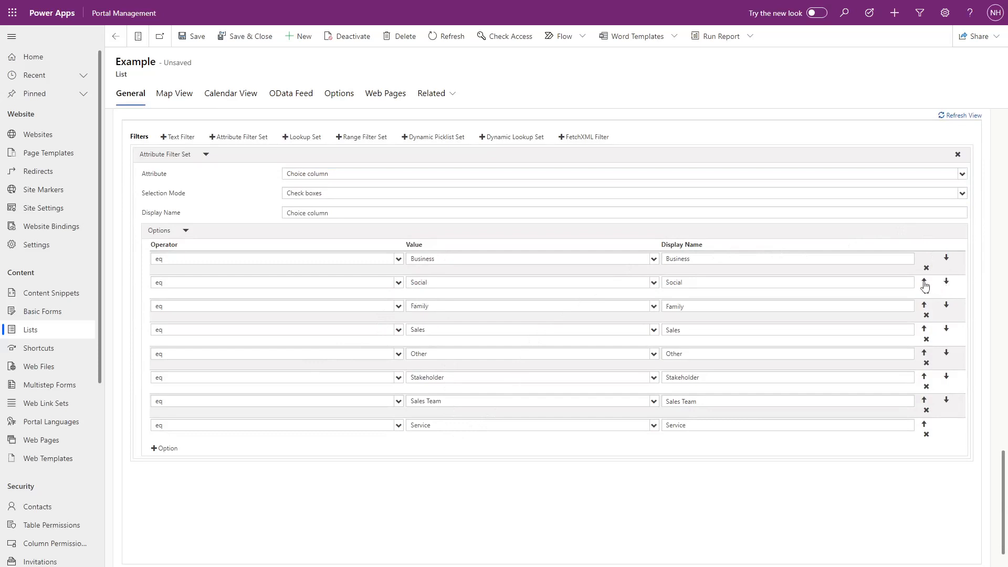
pyautogui.click(926, 268)
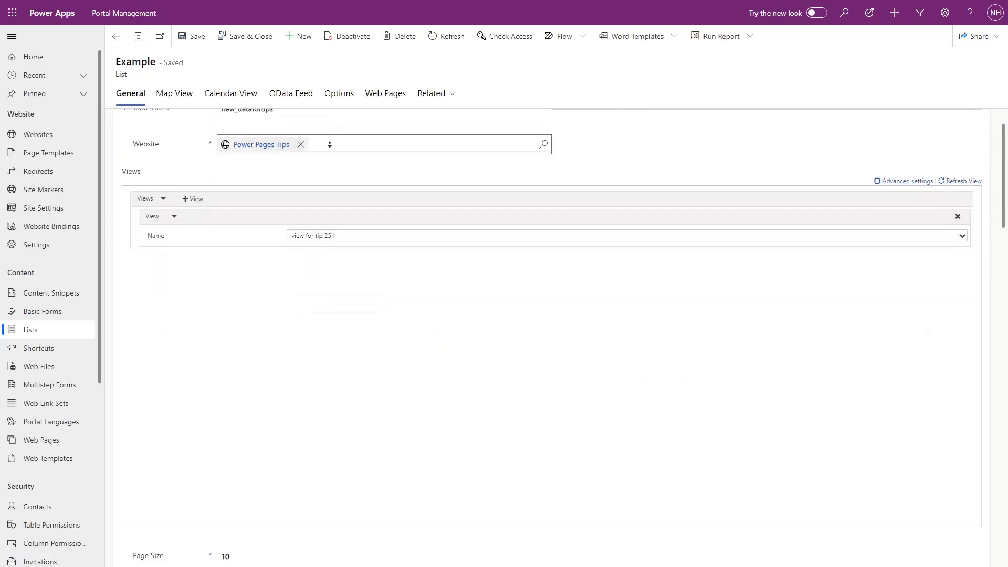
# Scroll down to the Attribute Filter Set on Name with its like %Shep% option.
pyautogui.scroll(-3)
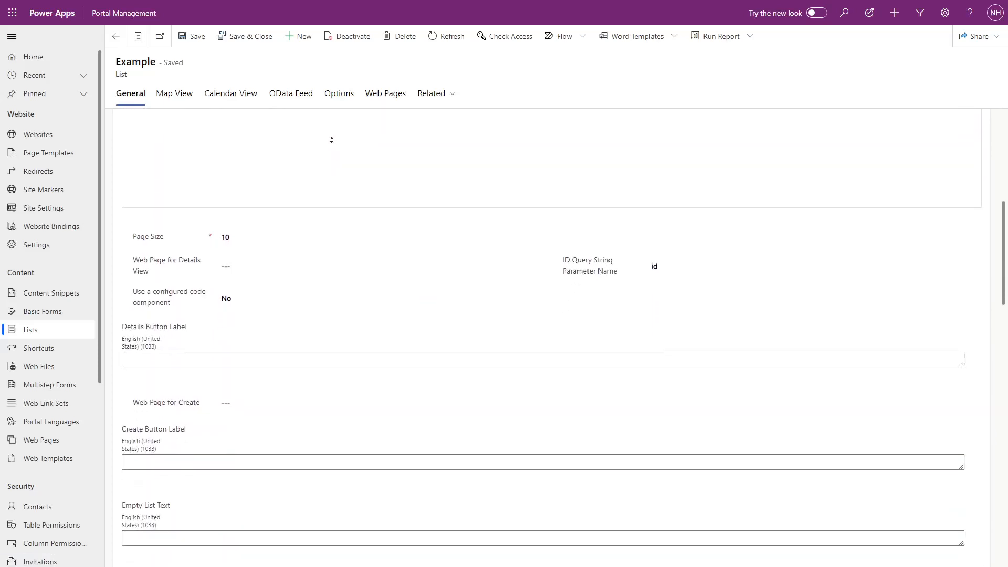
pyautogui.scroll(-3)
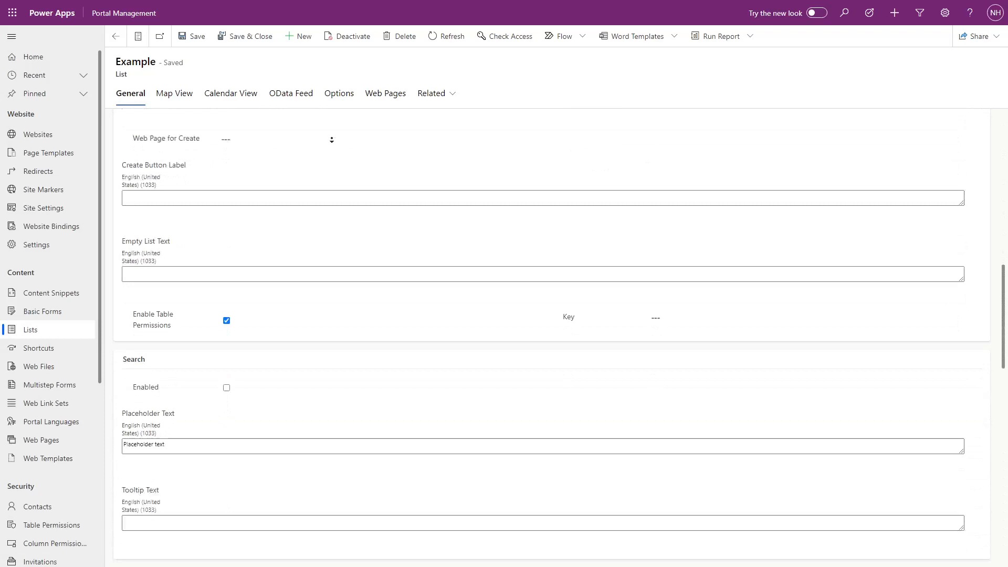
pyautogui.scroll(-3)
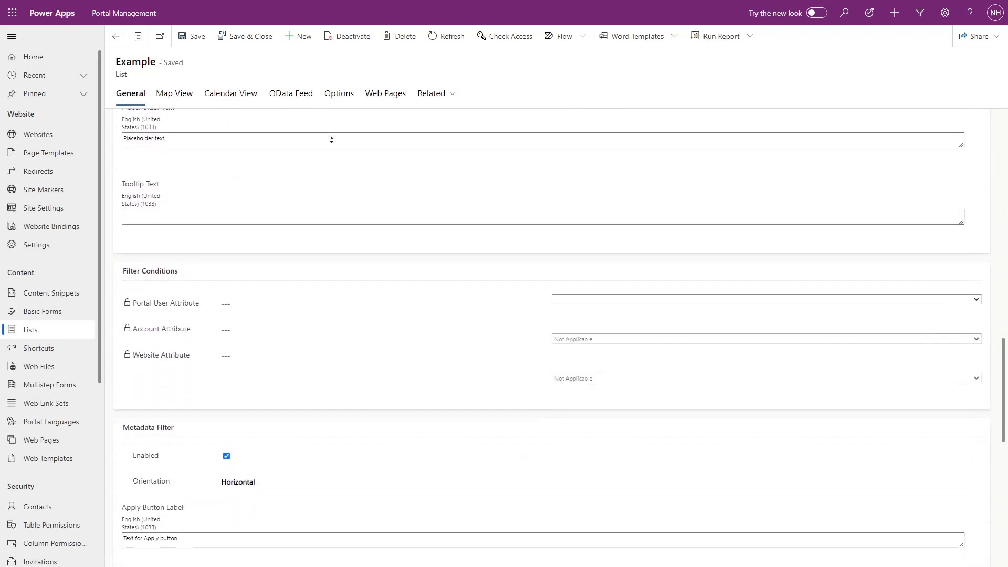
pyautogui.scroll(-3)
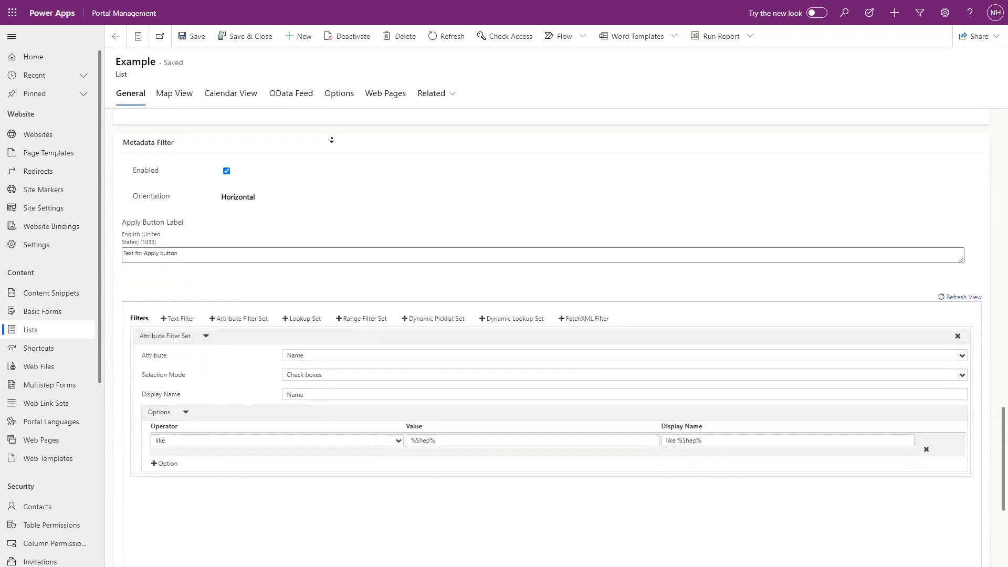